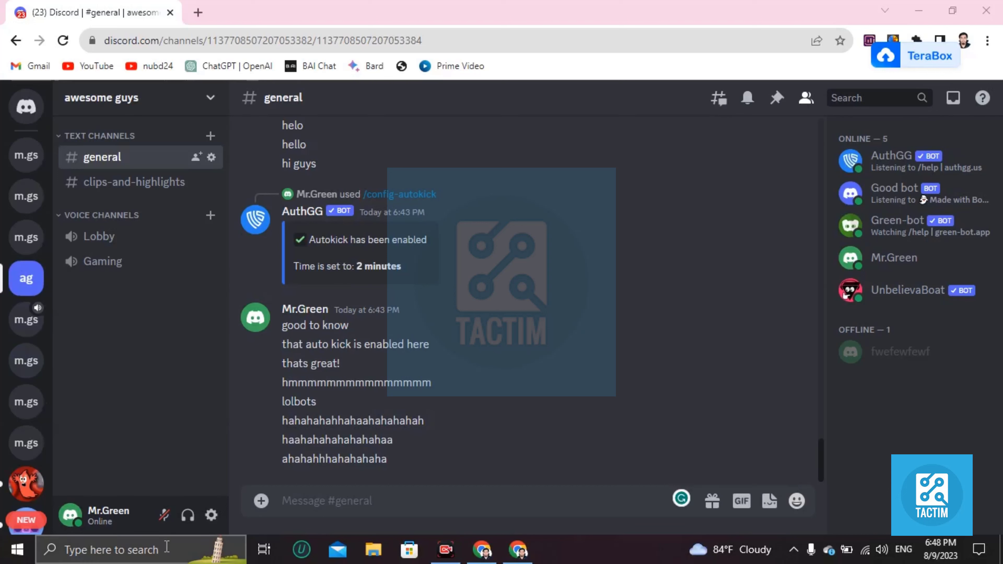
pyautogui.moveTo(26, 195)
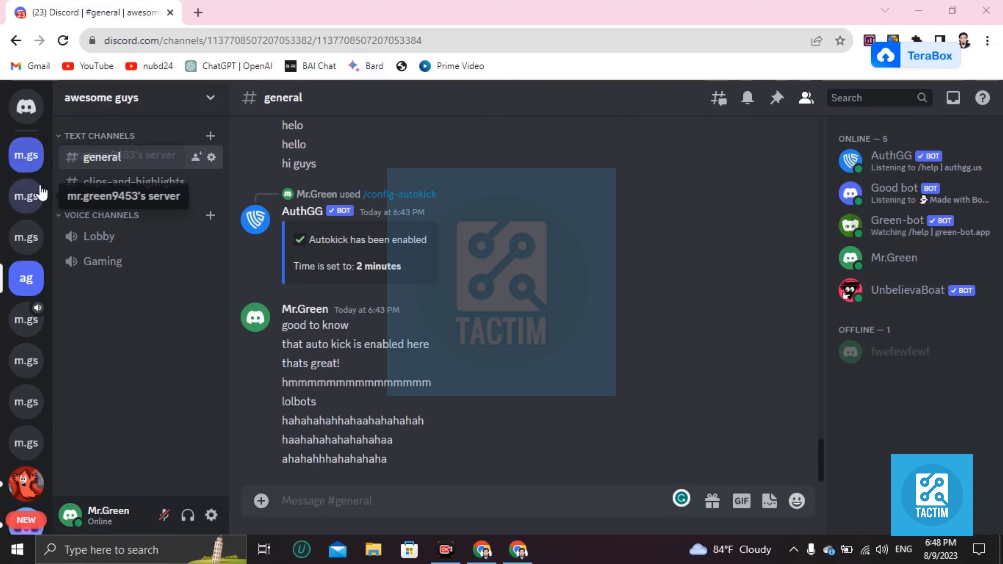
# Step: Return to the awesome guys server and open its Server Settings from the name dropdown
pyautogui.click(26, 155)
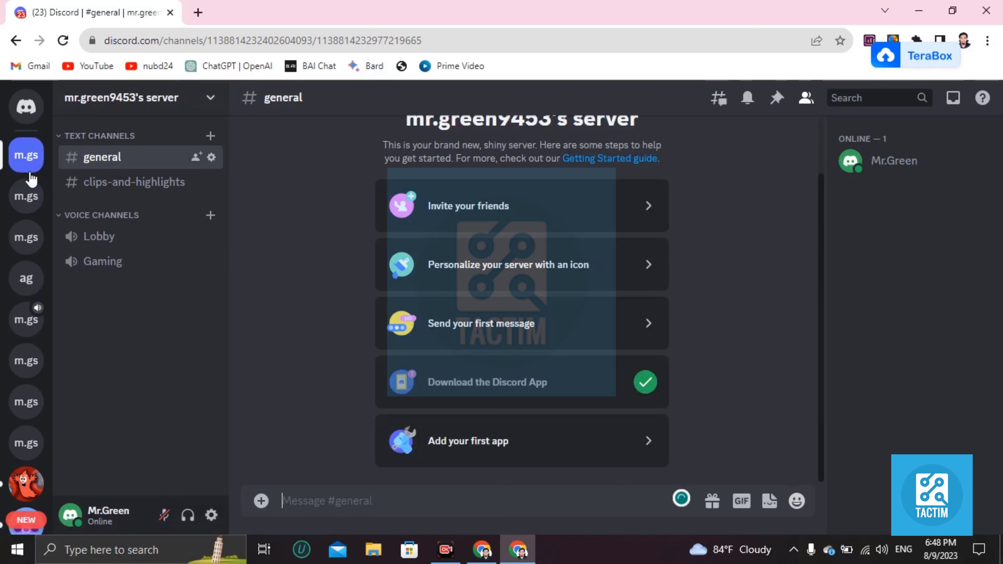
pyautogui.moveTo(28, 192)
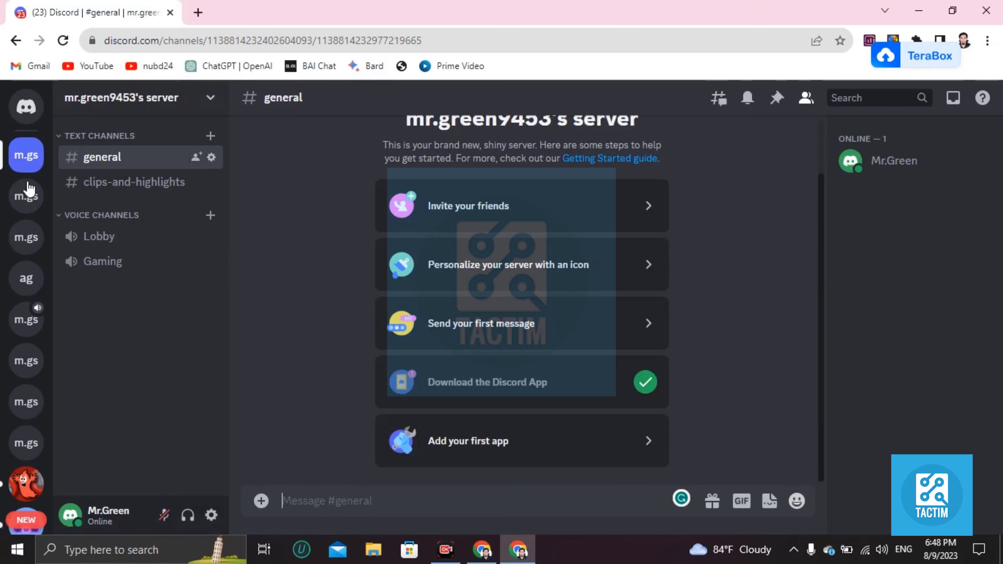
pyautogui.click(26, 277)
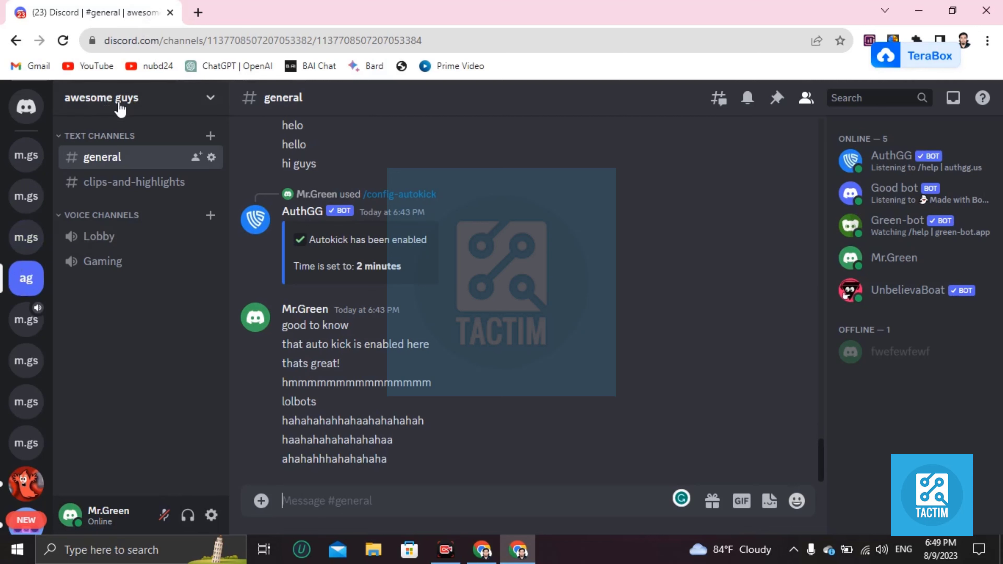
pyautogui.click(122, 97)
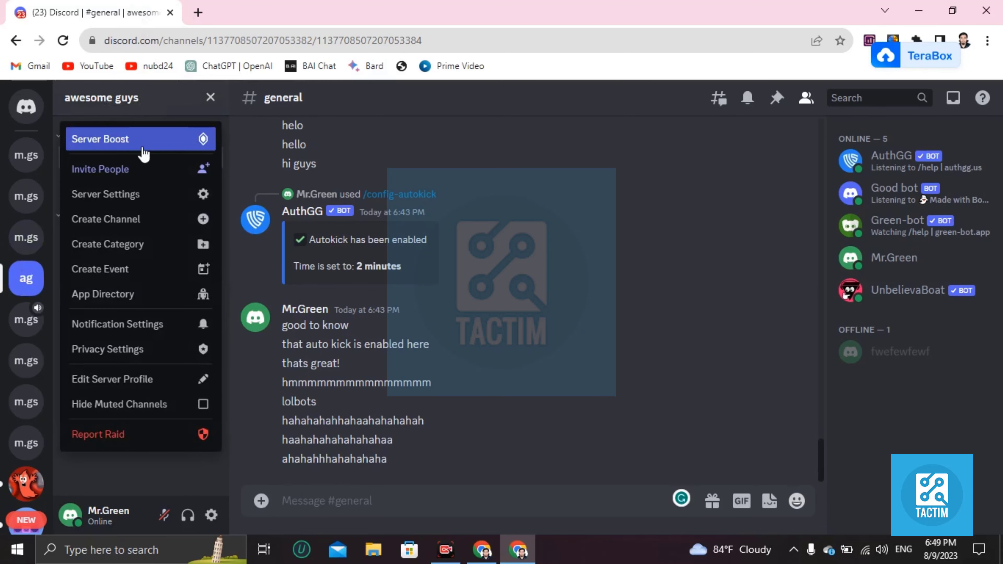
pyautogui.moveTo(133, 194)
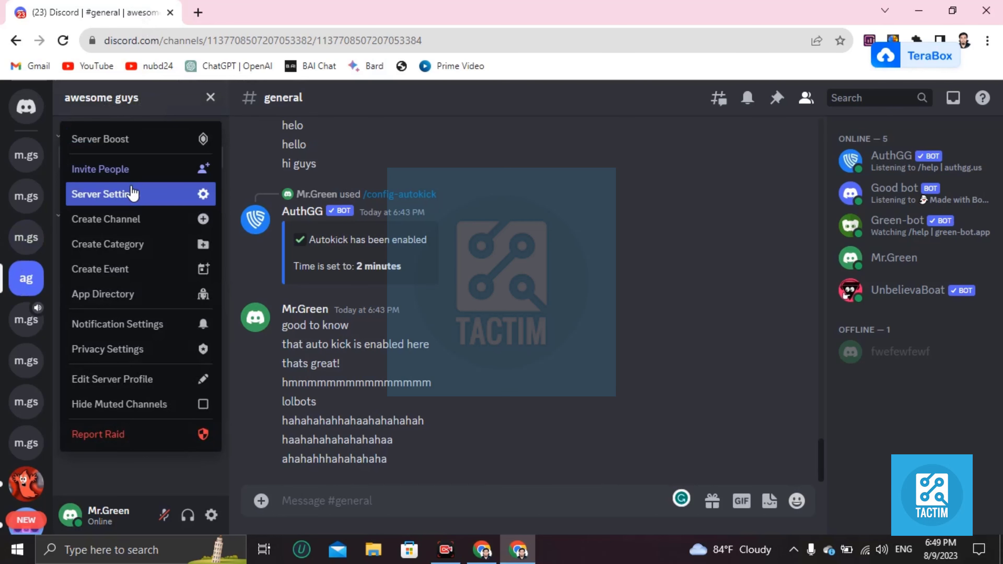
pyautogui.moveTo(106, 203)
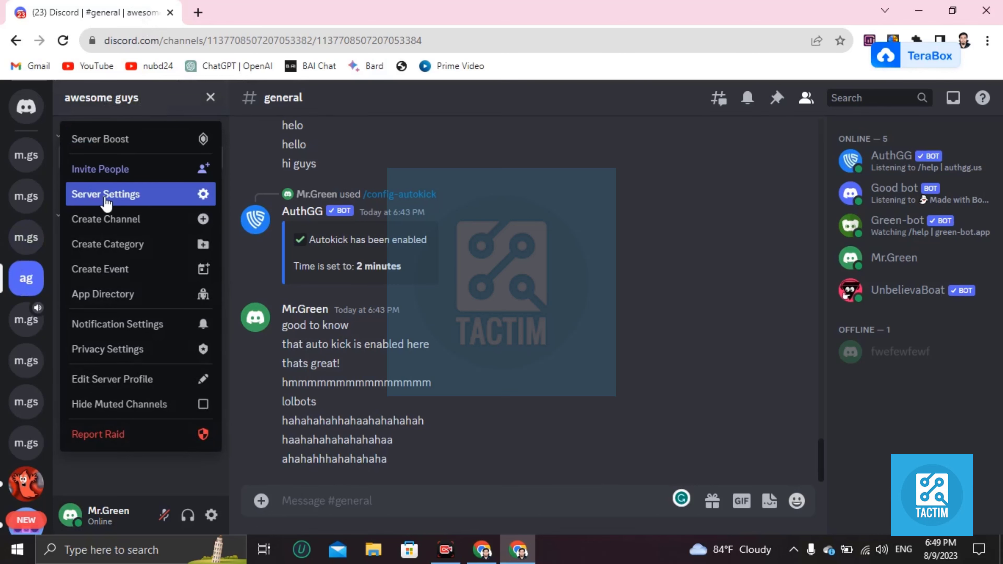
pyautogui.click(106, 194)
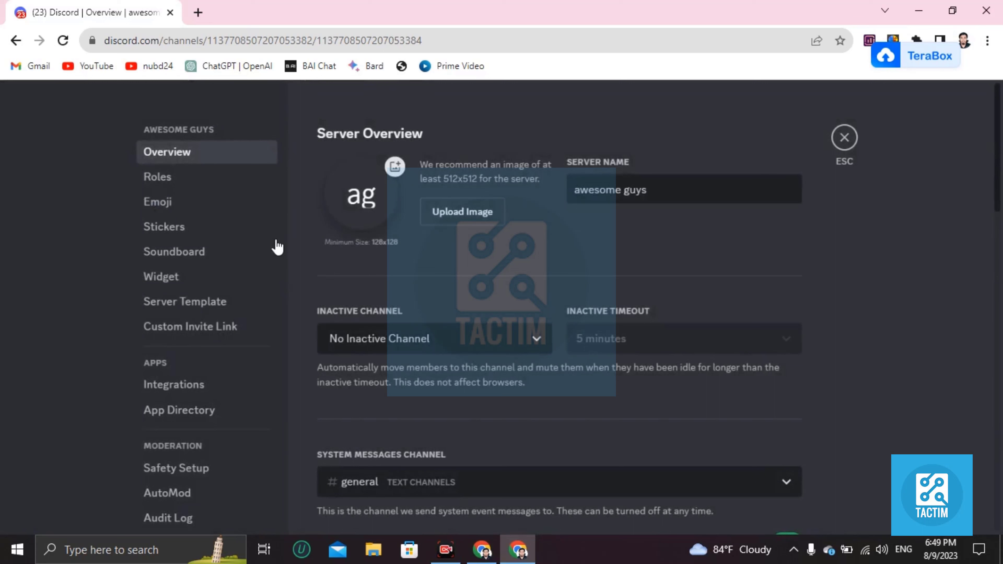
pyautogui.scroll(-3)
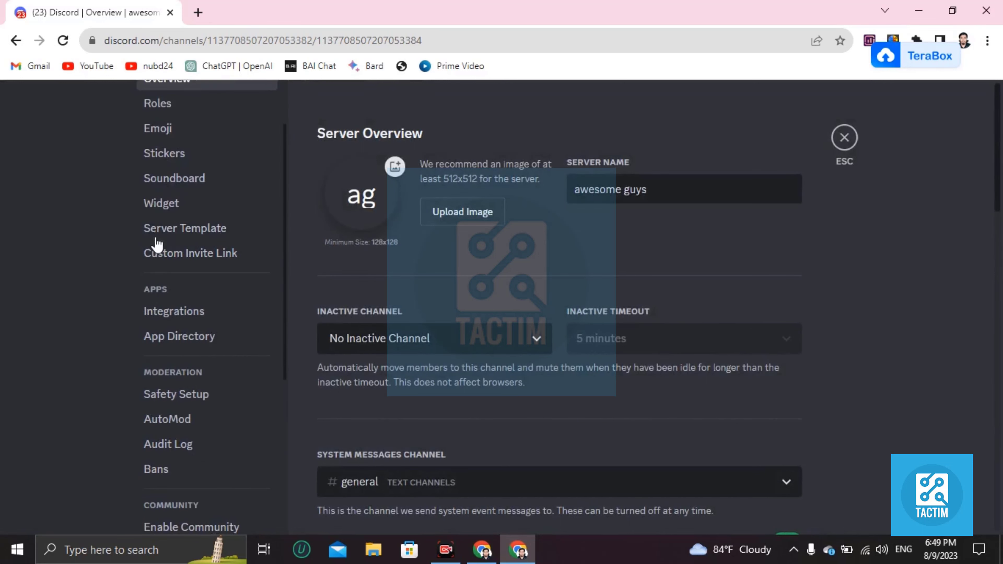
# Step: On the Server Template page, replace the template title with 'what is this!' without saving
pyautogui.click(185, 228)
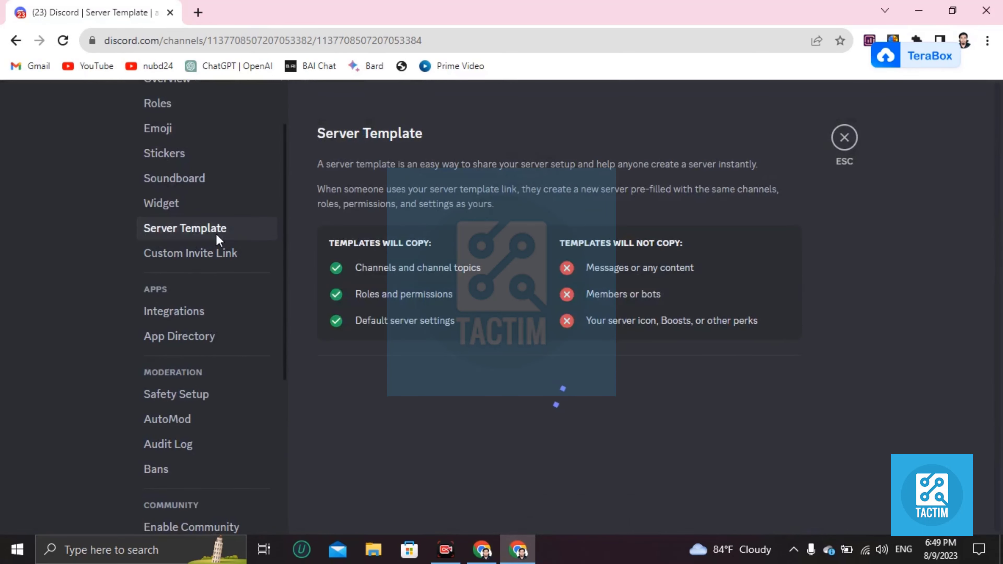
pyautogui.scroll(-3)
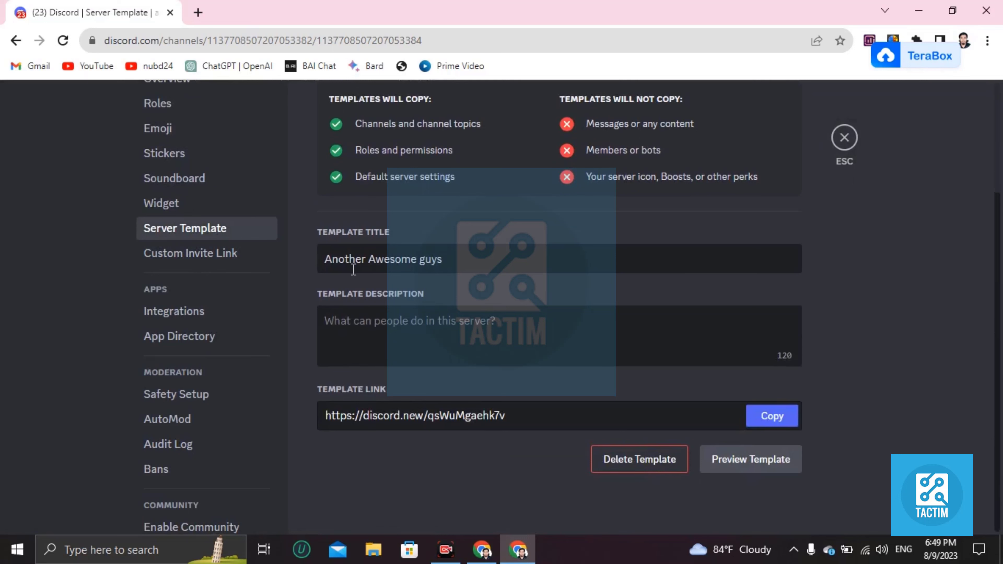
pyautogui.doubleClick(427, 259)
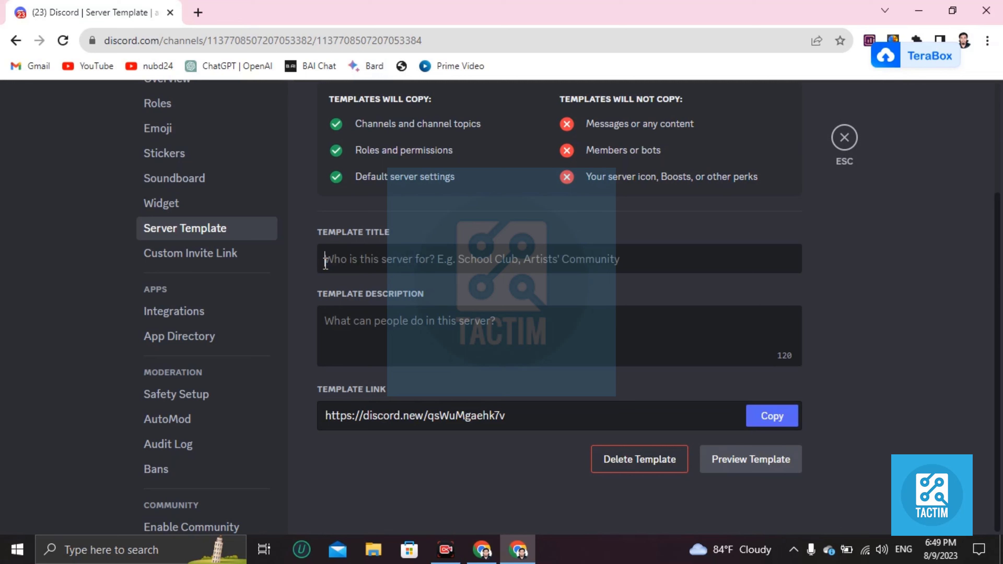
pyautogui.write('what')
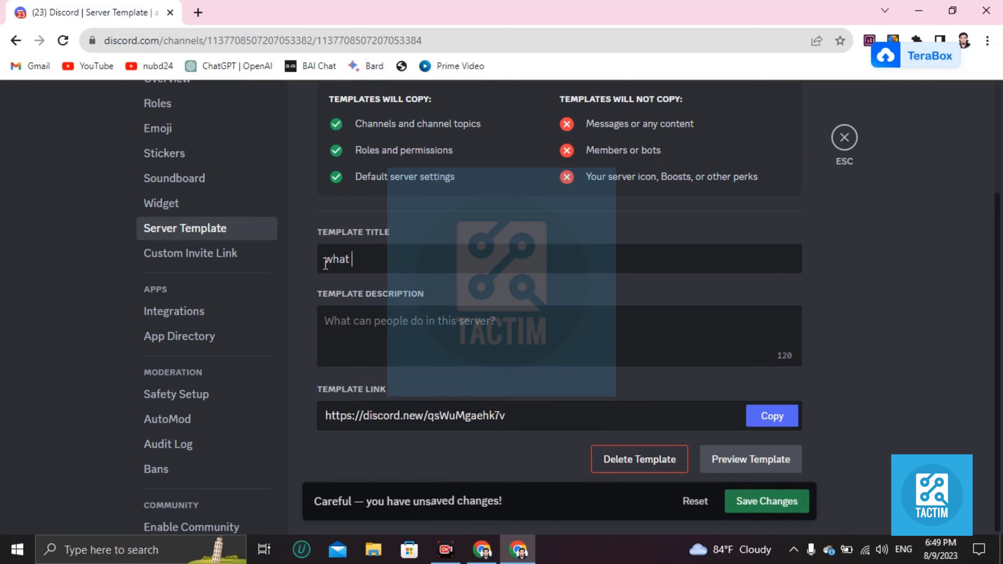
pyautogui.write('is this')
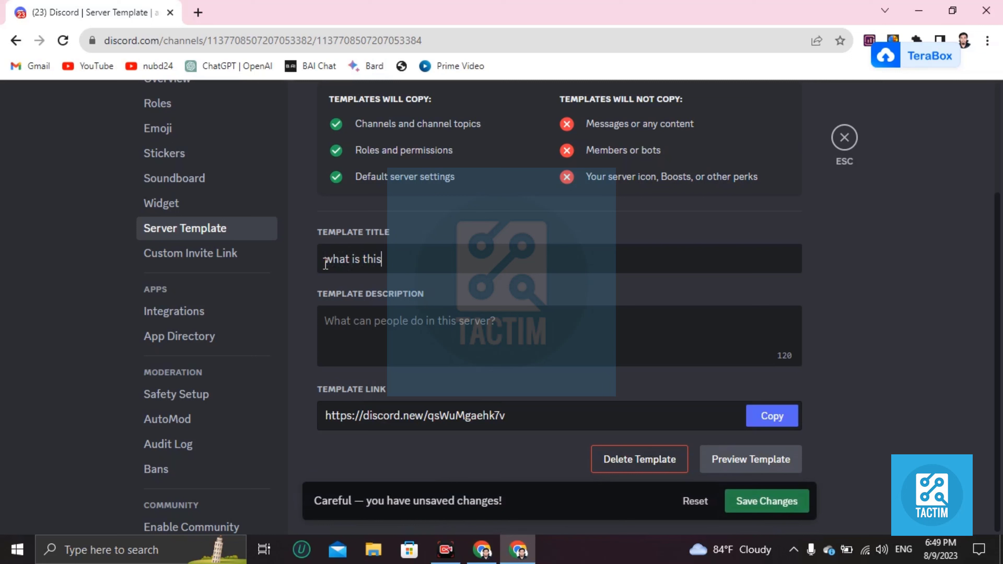
pyautogui.write('!')
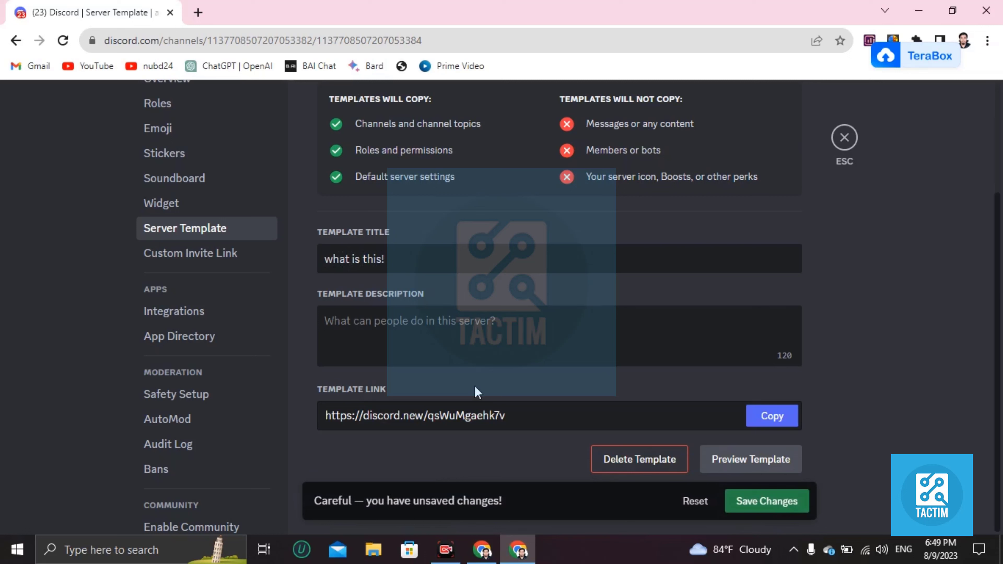
pyautogui.click(464, 336)
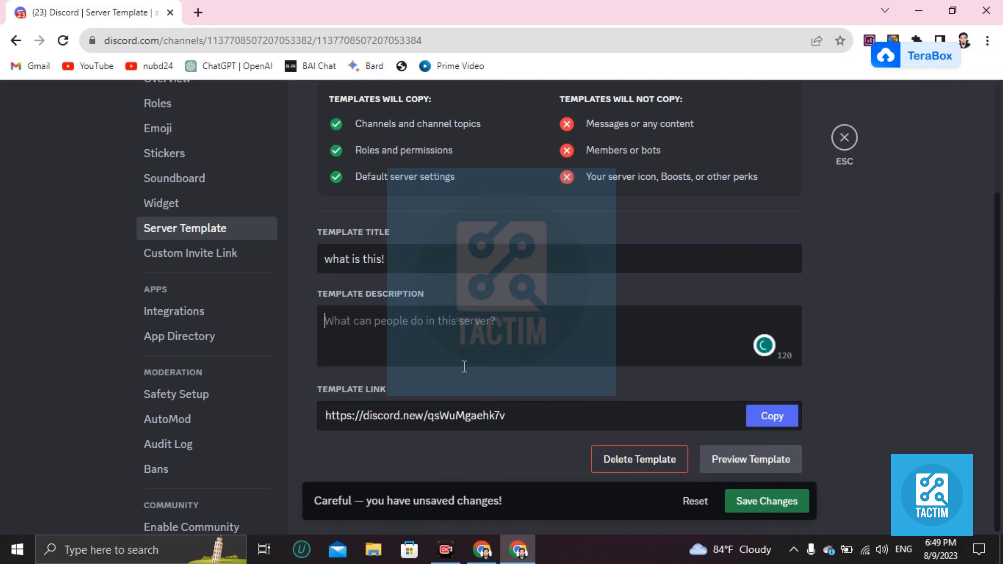
pyautogui.moveTo(750, 460)
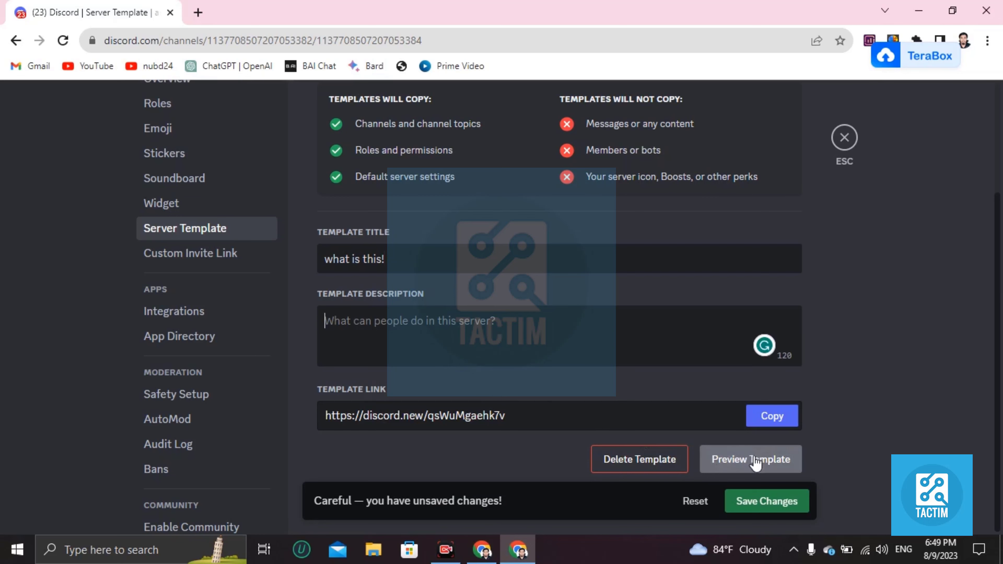
# Step: Create a new server from the template named 'another awesome guys'
pyautogui.click(750, 459)
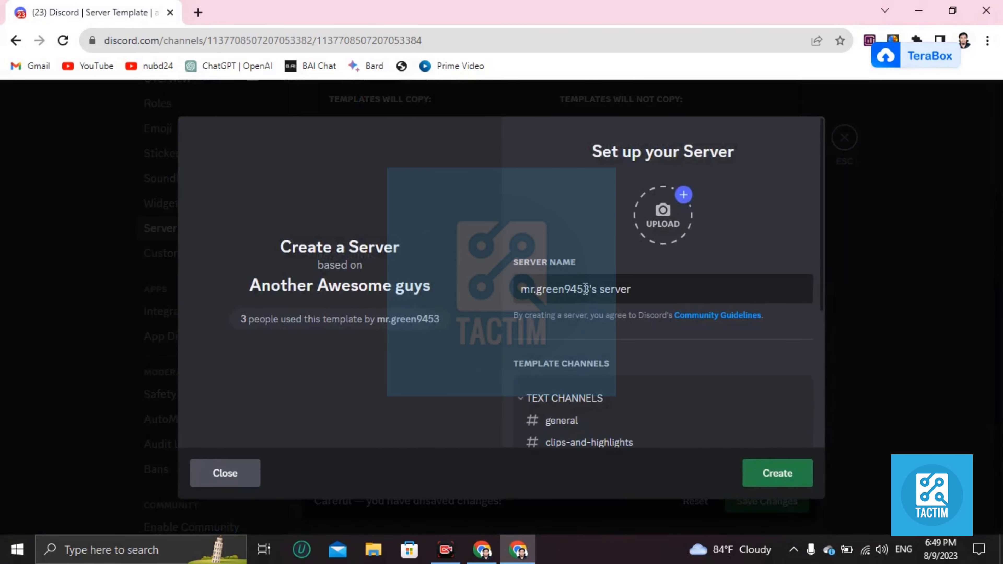
pyautogui.write('a')
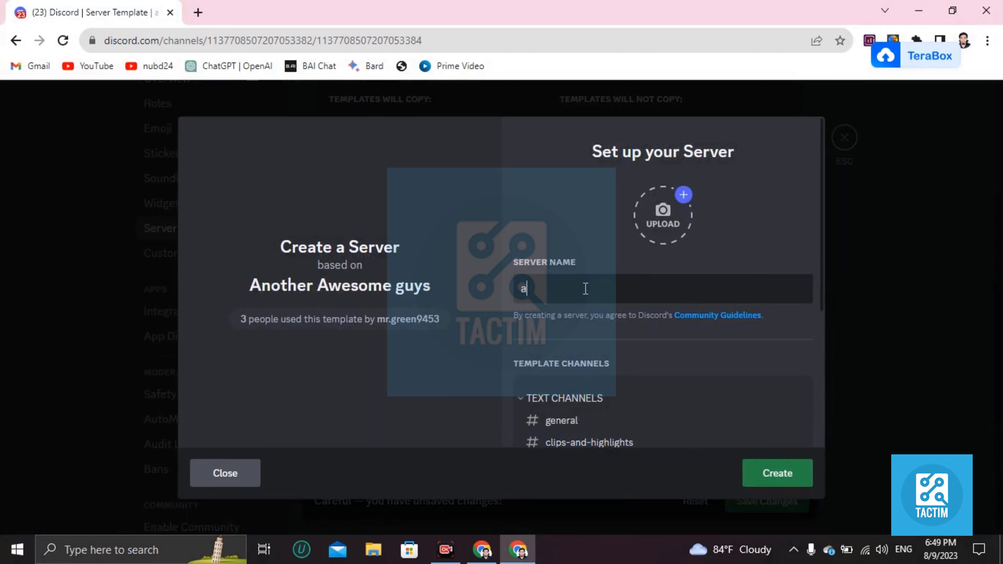
pyautogui.write('nother awesome u')
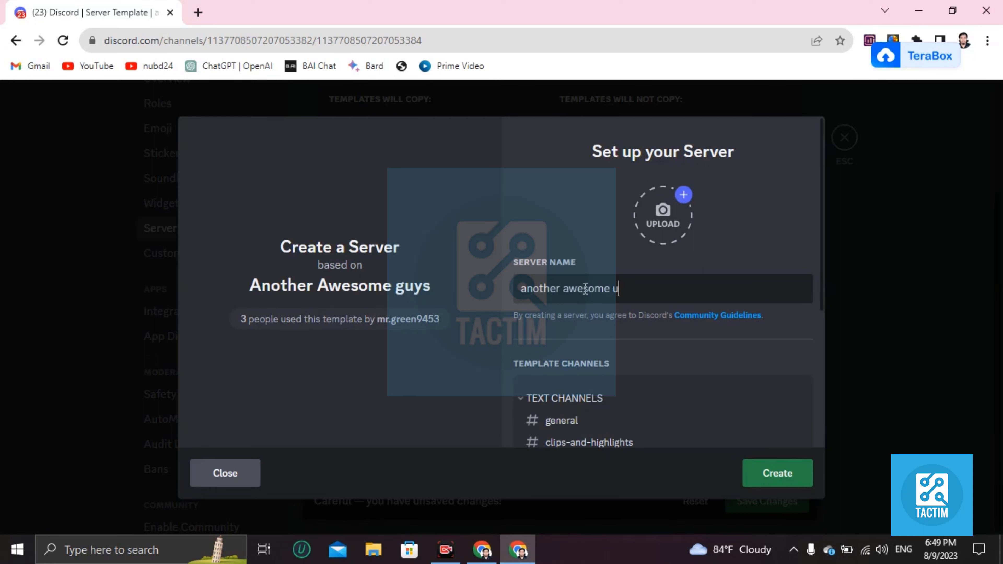
pyautogui.write('guys')
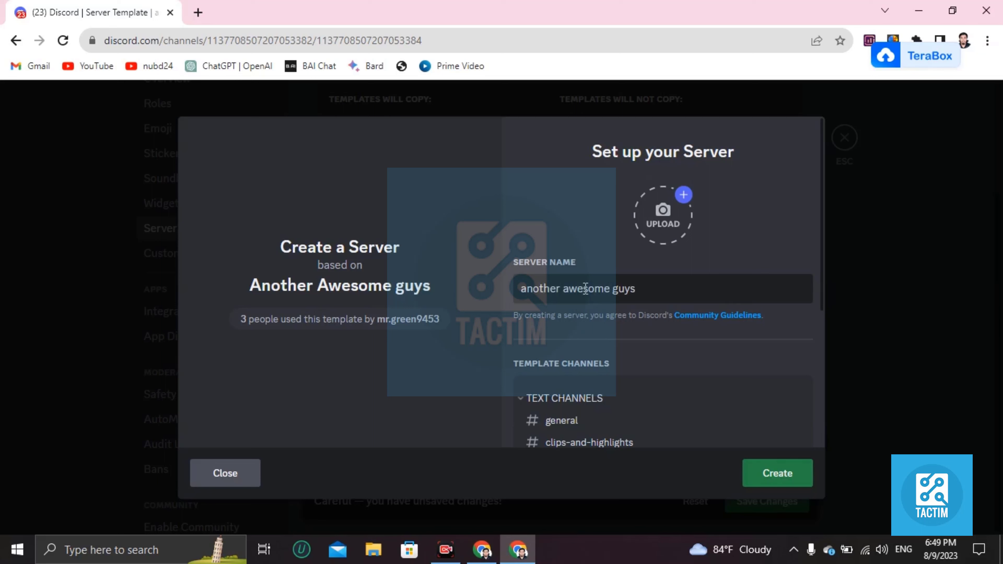
pyautogui.scroll(-3)
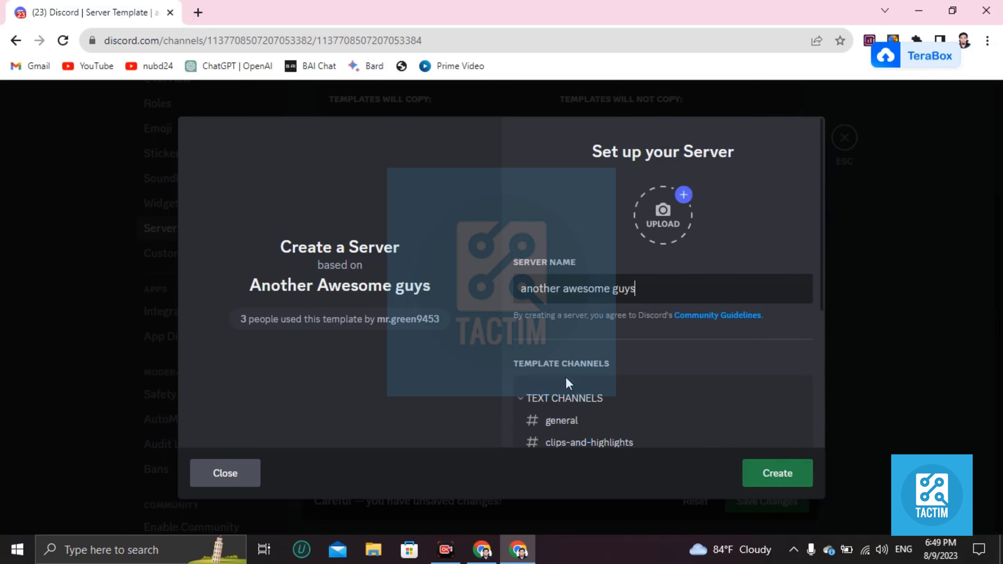
pyautogui.moveTo(556, 371)
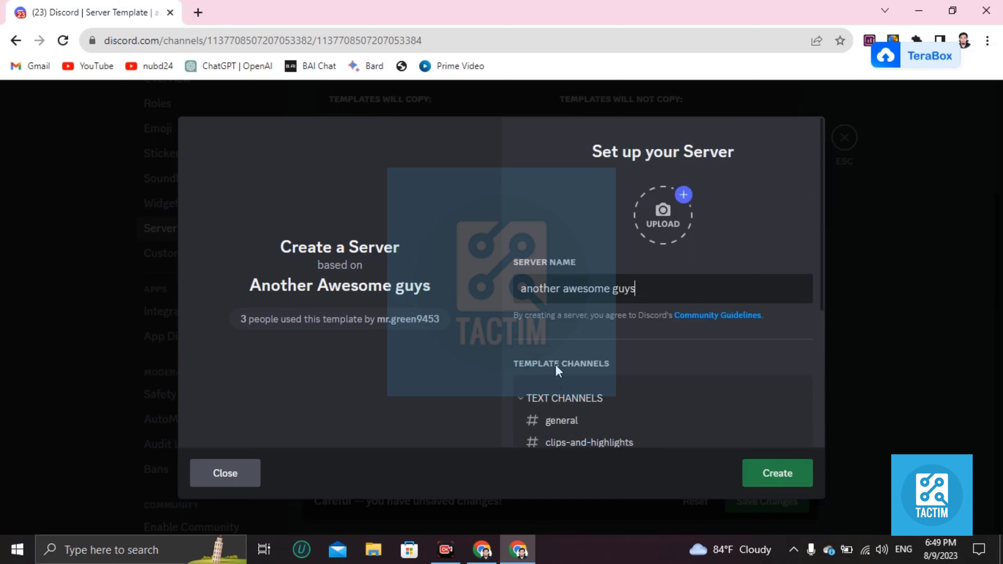
pyautogui.moveTo(777, 473)
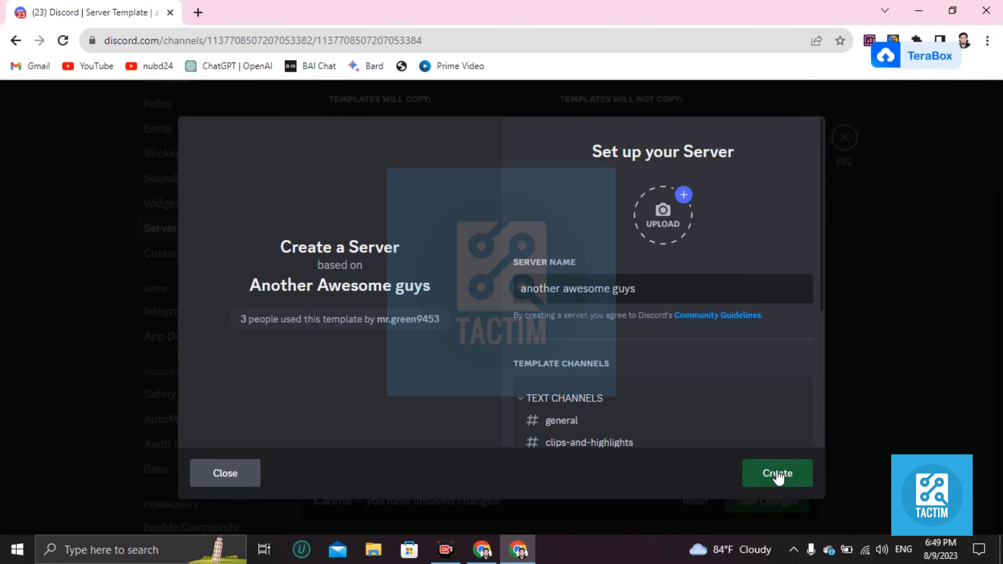
pyautogui.click(777, 473)
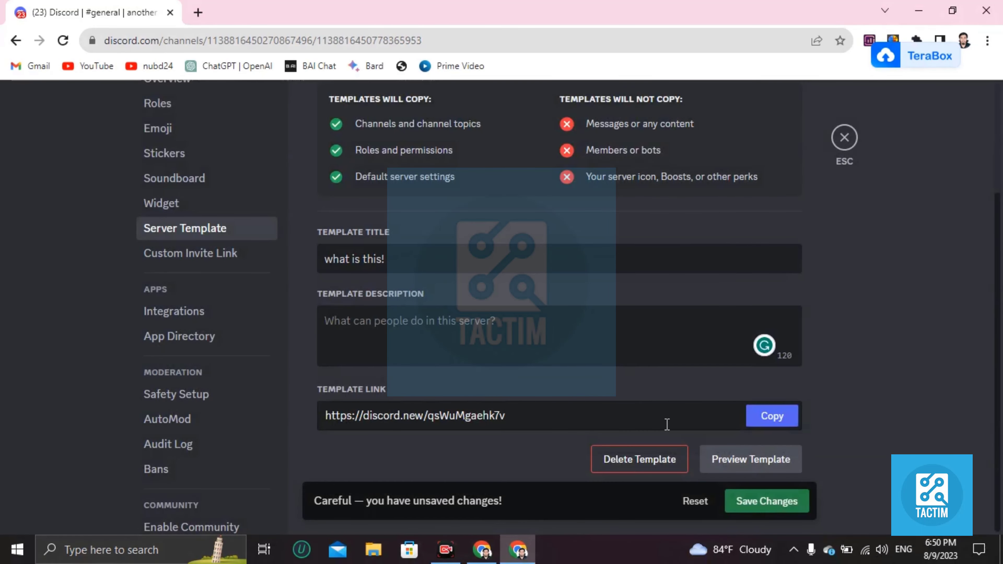
# Step: Leave the template settings and reload the page so the new server appears with its channels
pyautogui.click(766, 501)
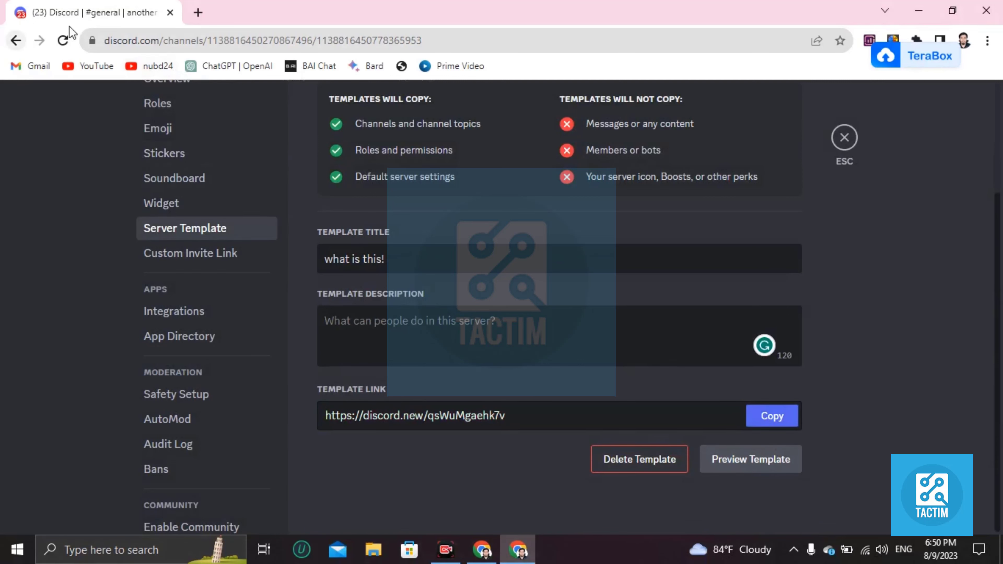
pyautogui.click(63, 40)
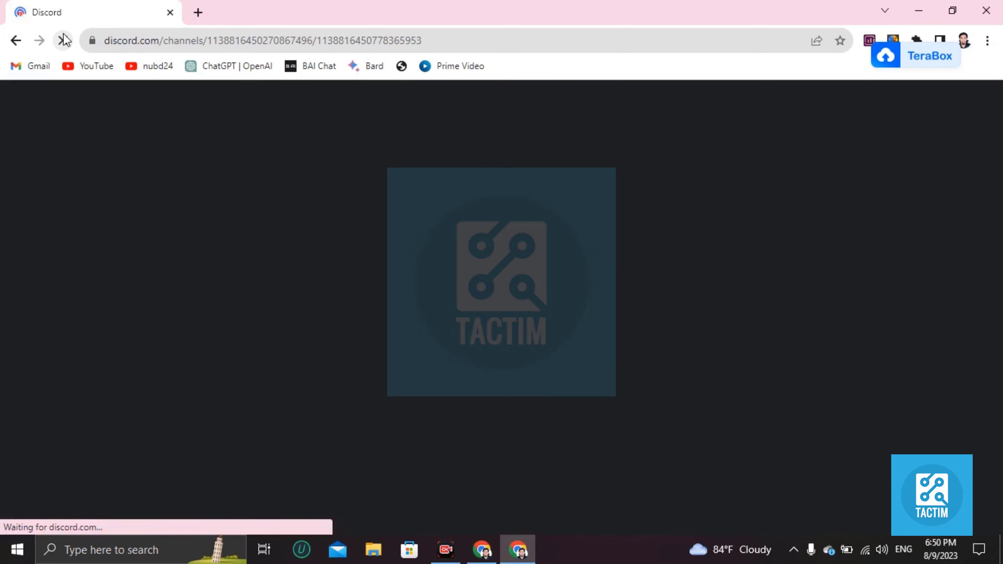
pyautogui.click(63, 40)
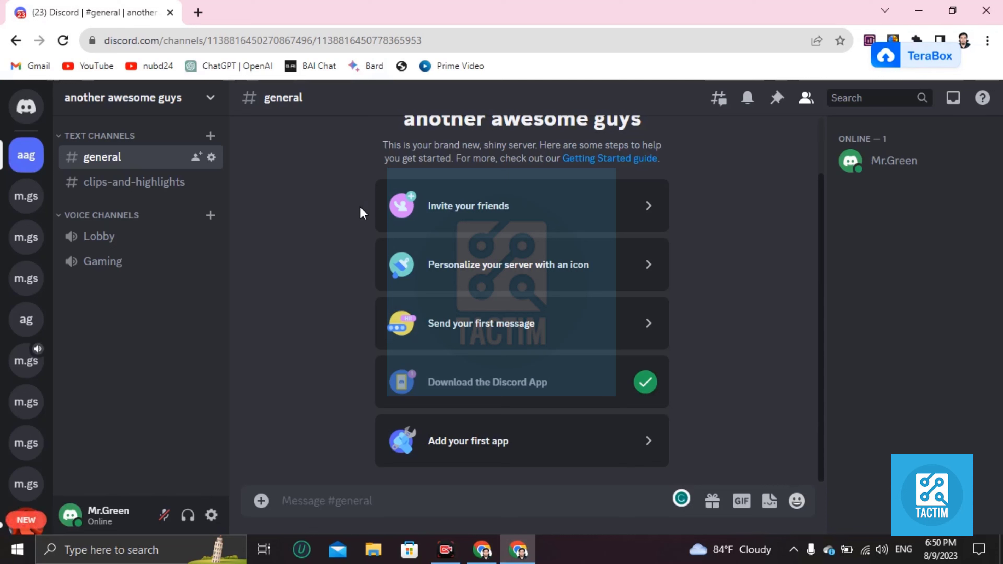
pyautogui.moveTo(26, 156)
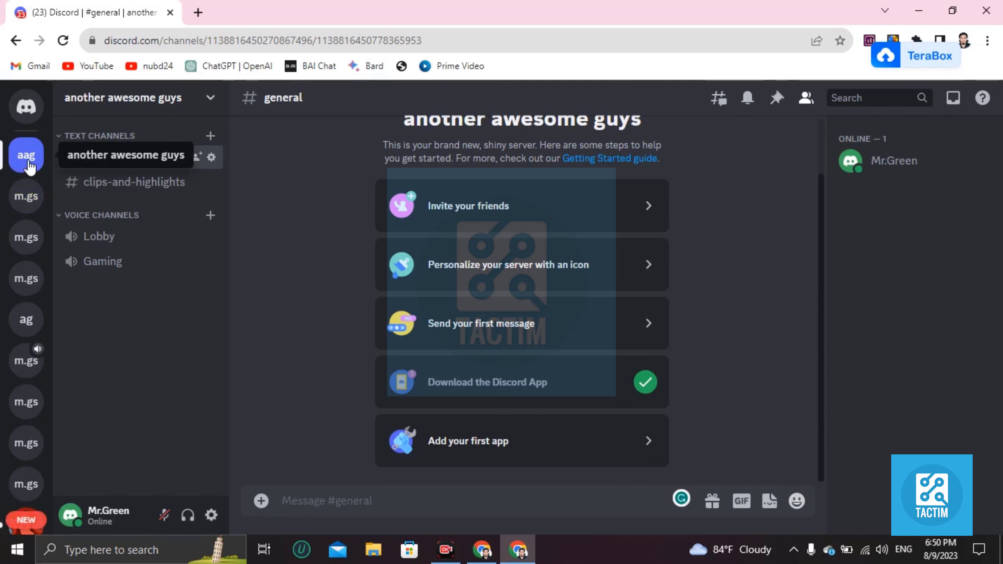
pyautogui.moveTo(255, 217)
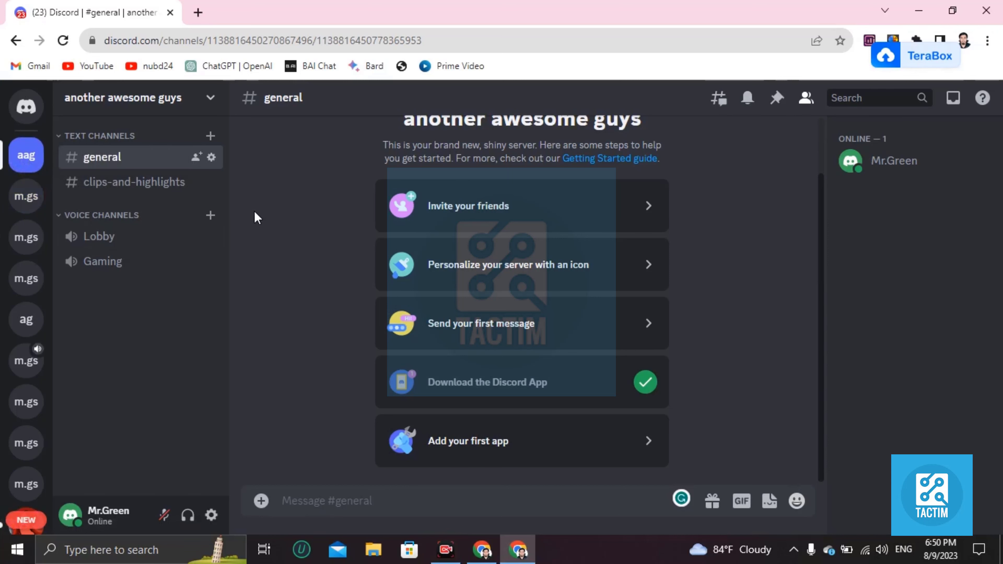
pyautogui.moveTo(147, 183)
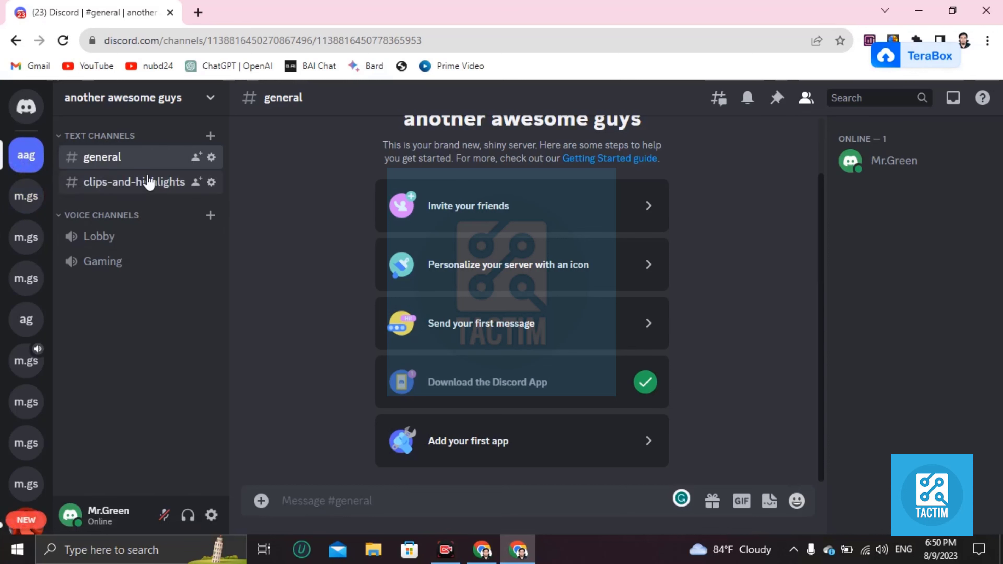
pyautogui.moveTo(276, 423)
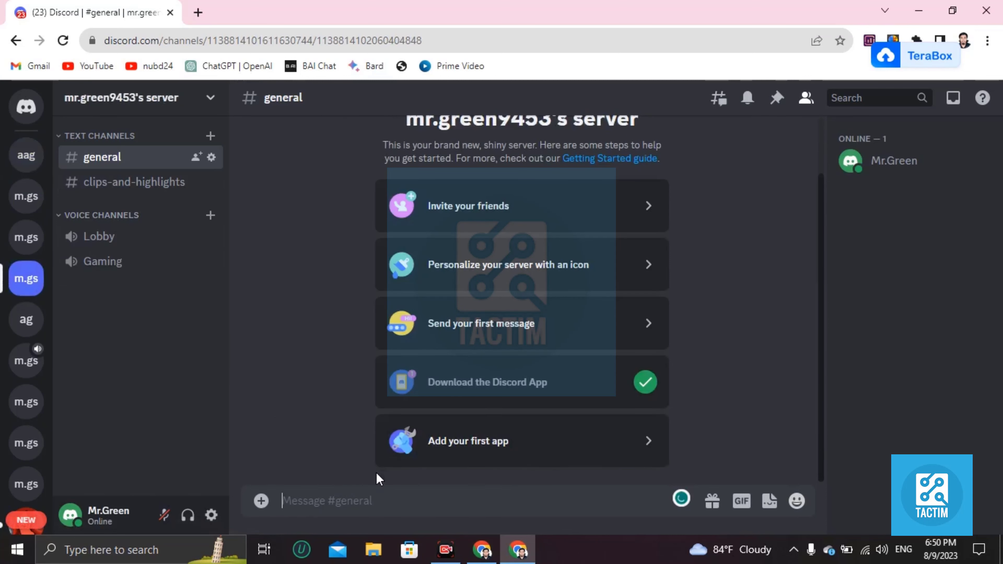
pyautogui.write('https://discord.new/qsWuMgaehk7v')
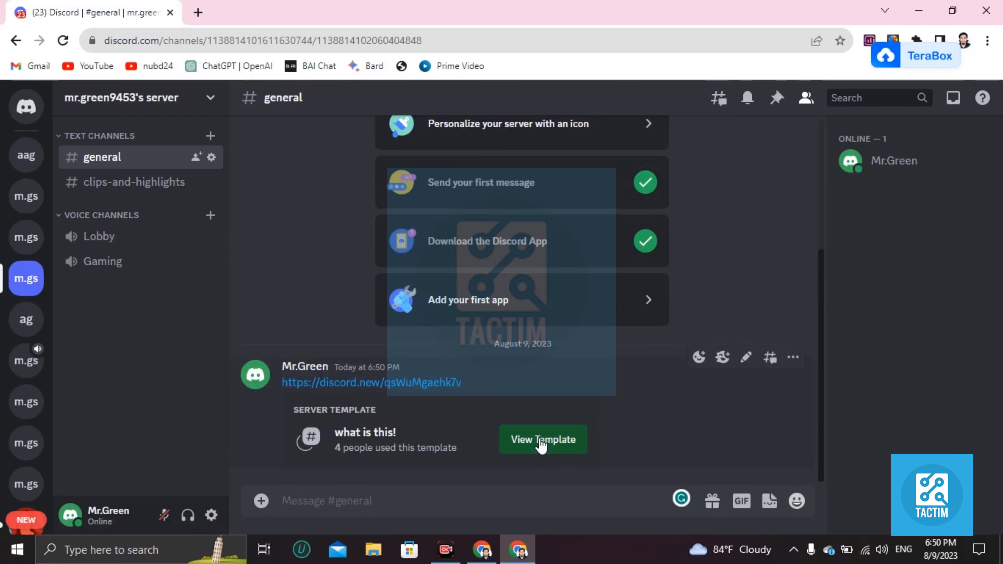
pyautogui.click(542, 439)
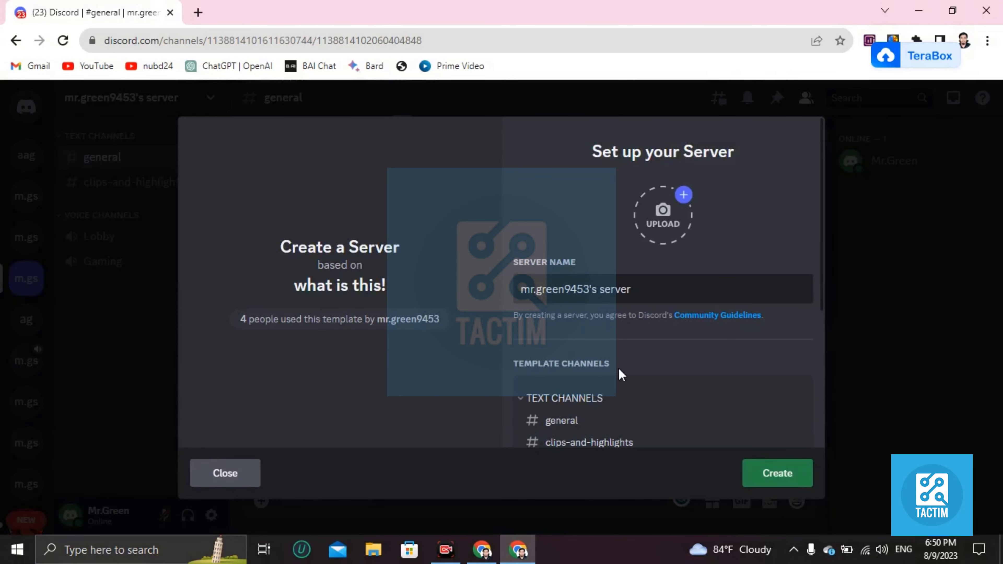
pyautogui.scroll(-3)
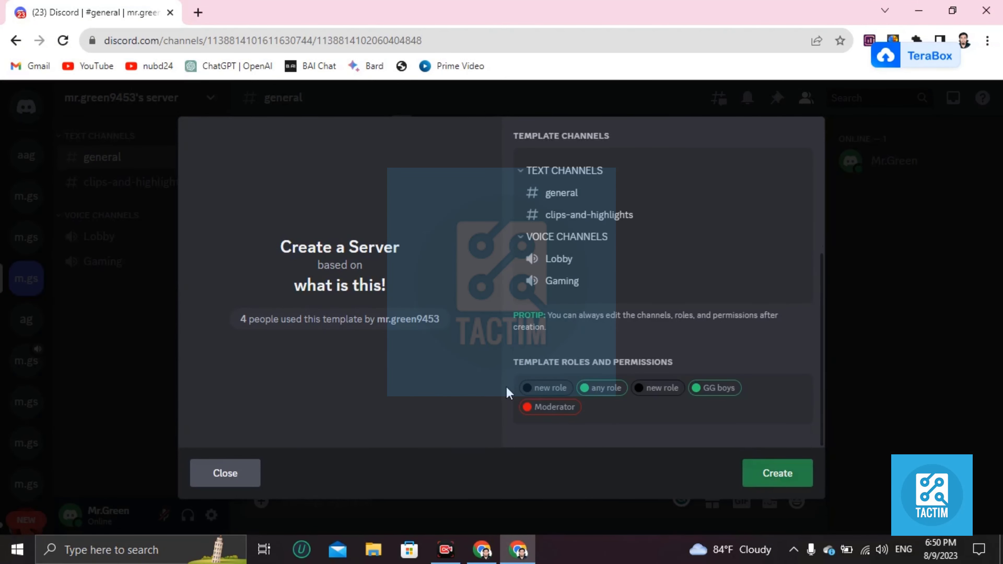
pyautogui.moveTo(397, 444)
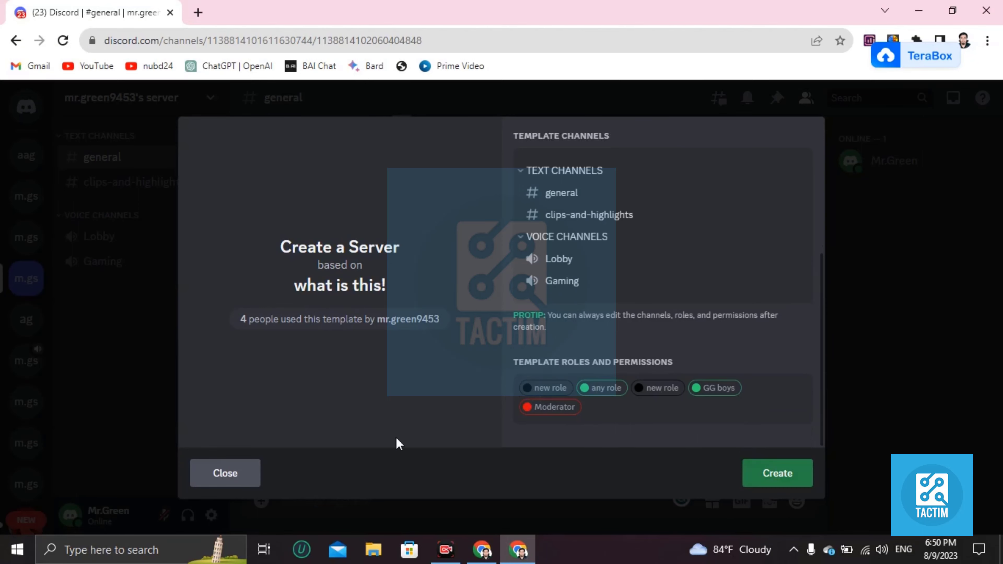
pyautogui.click(225, 472)
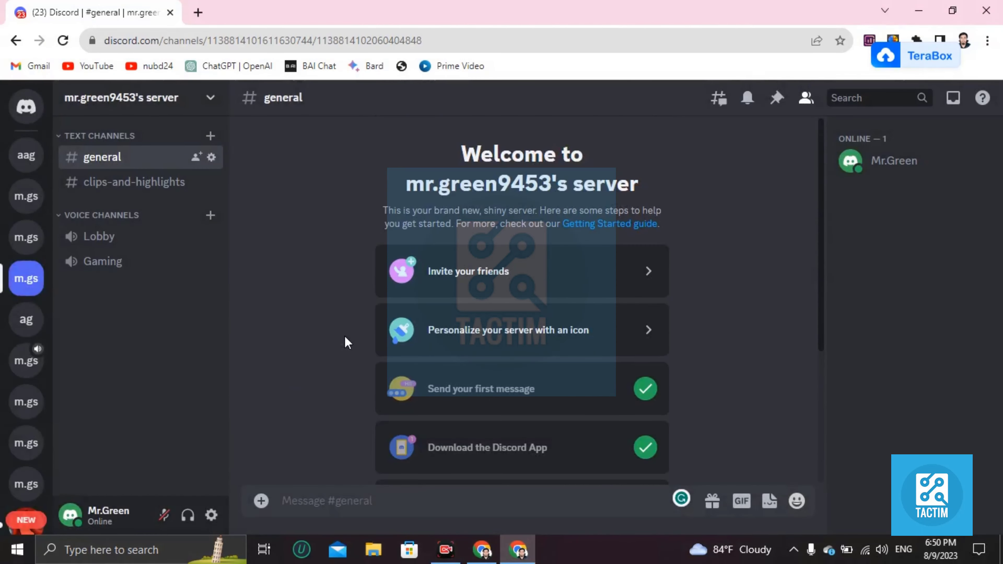
pyautogui.moveTo(339, 283)
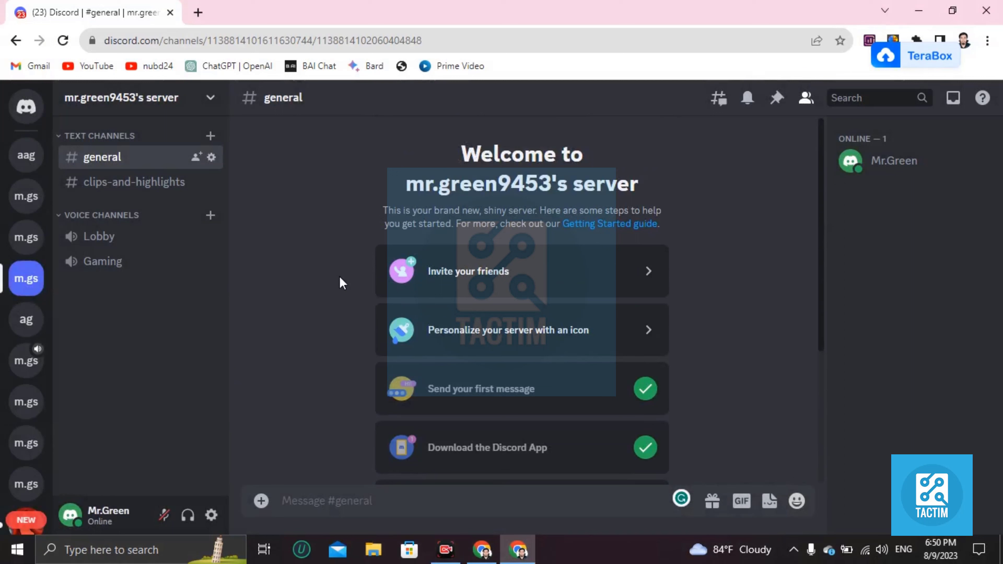